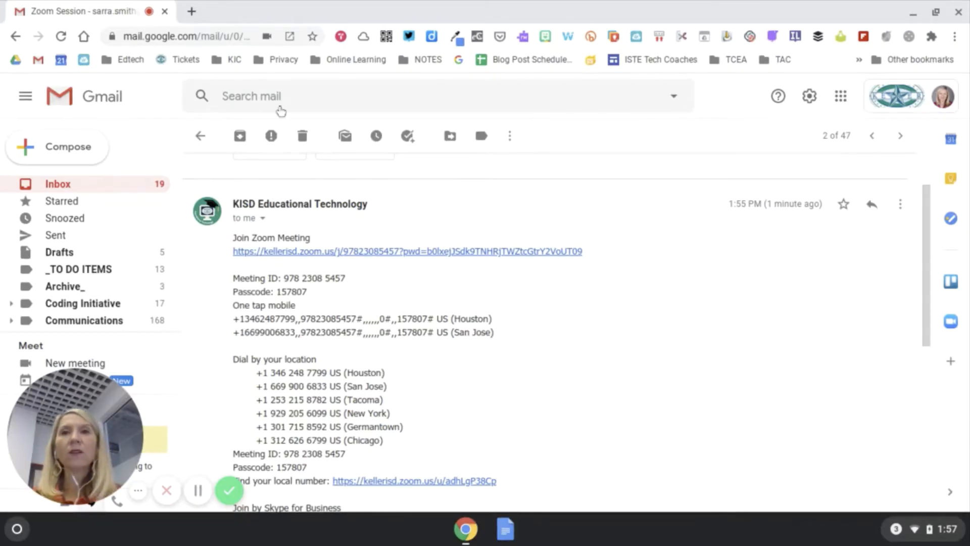
pyautogui.moveTo(652, 295)
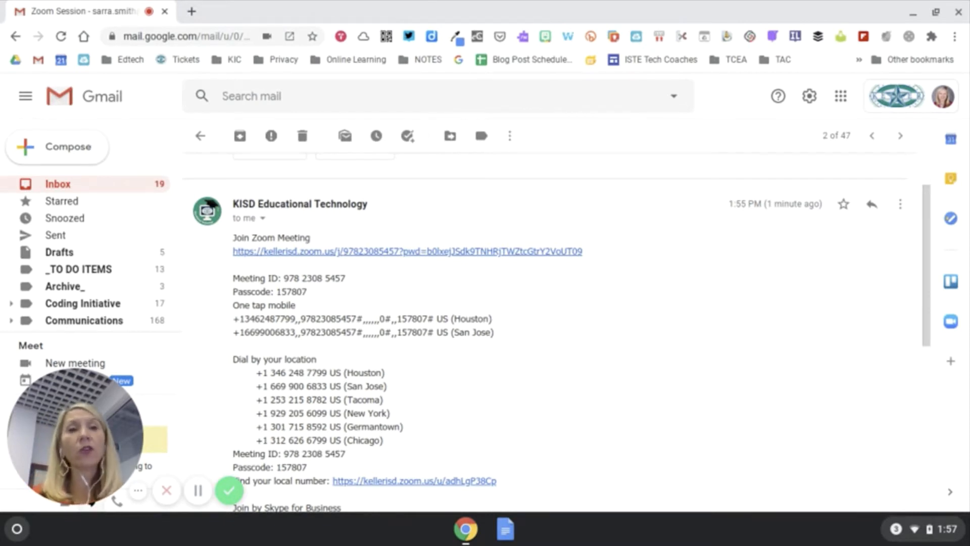
pyautogui.moveTo(624, 382)
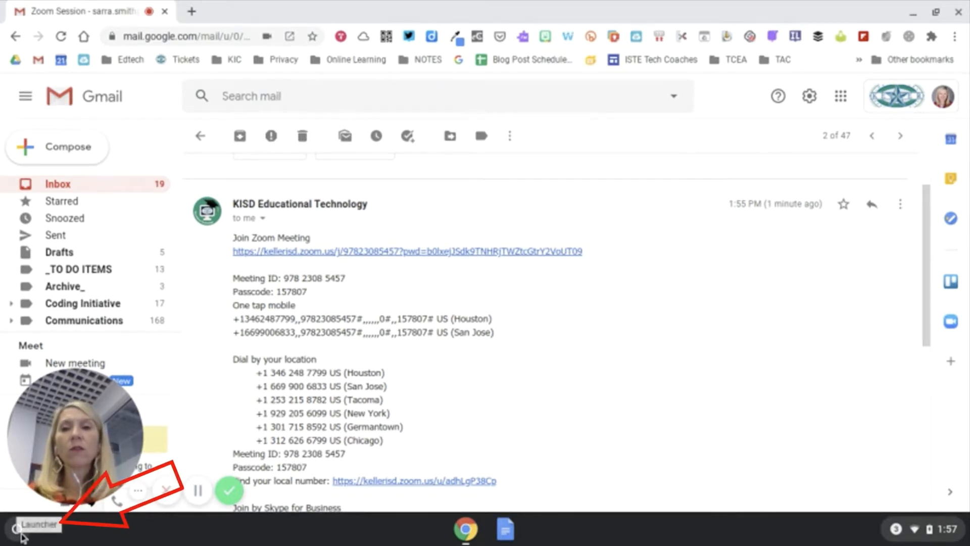
# Expand the ChromeOS Launcher to the full app grid and activate its search box
pyautogui.click(12, 525)
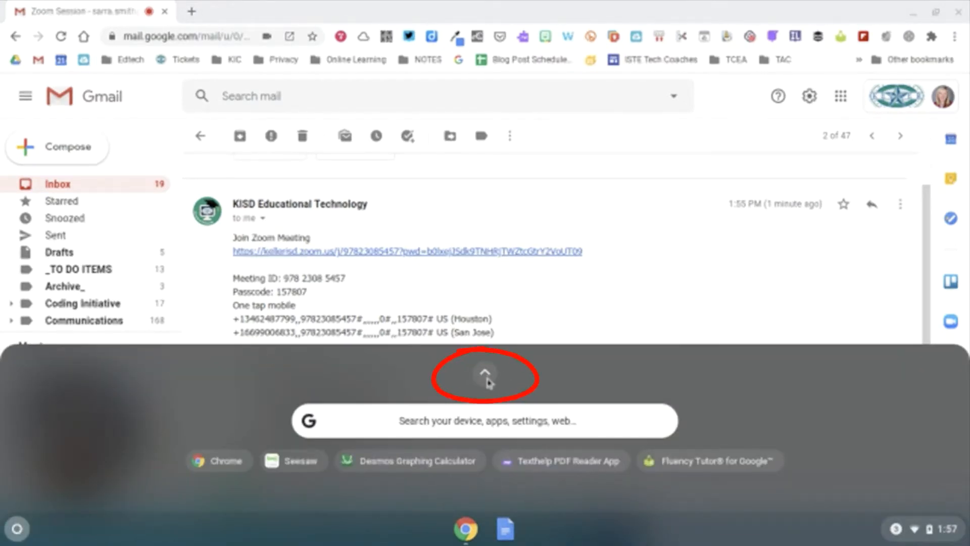
pyautogui.click(484, 383)
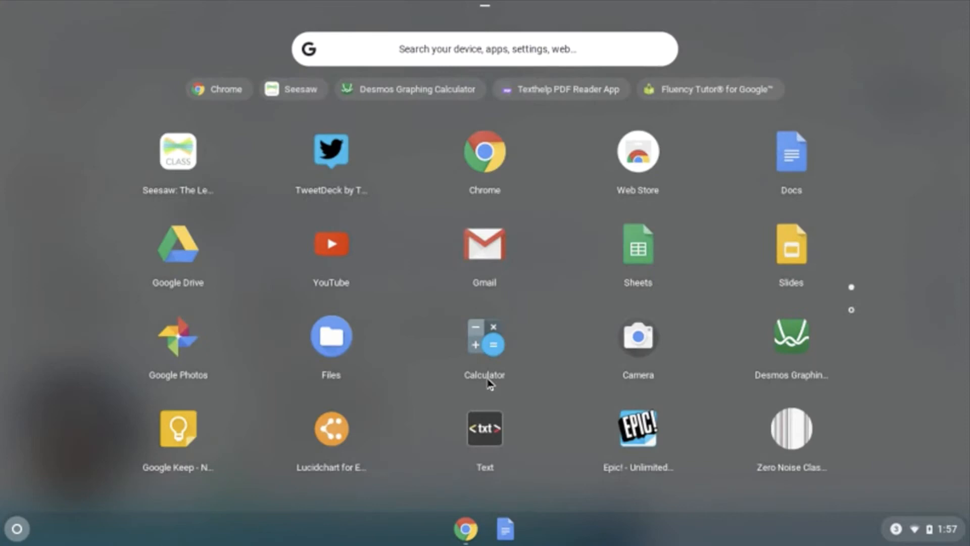
pyautogui.moveTo(864, 289)
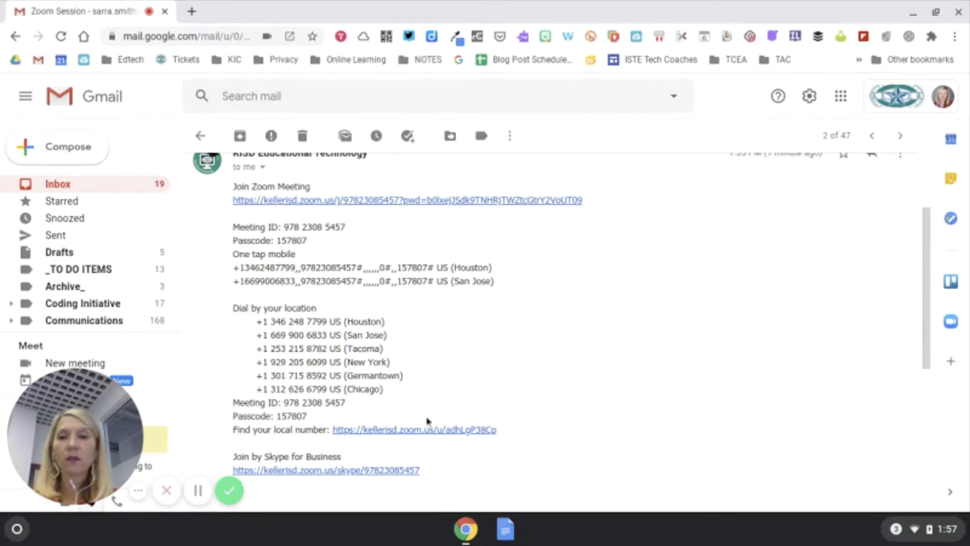
pyautogui.click(17, 528)
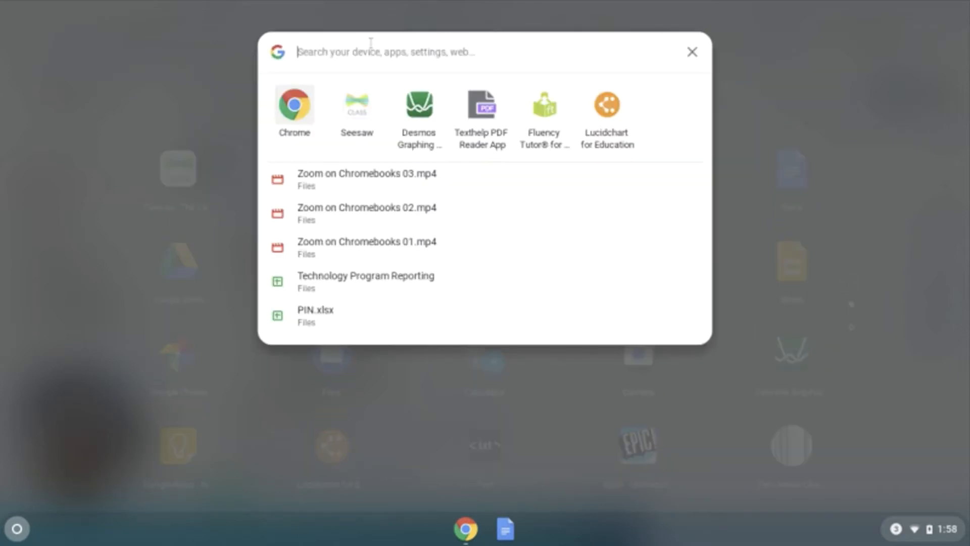
# Search the launcher for 'zoom.us', then dismiss the results to return to the invitation email
pyautogui.write('zoom.us')
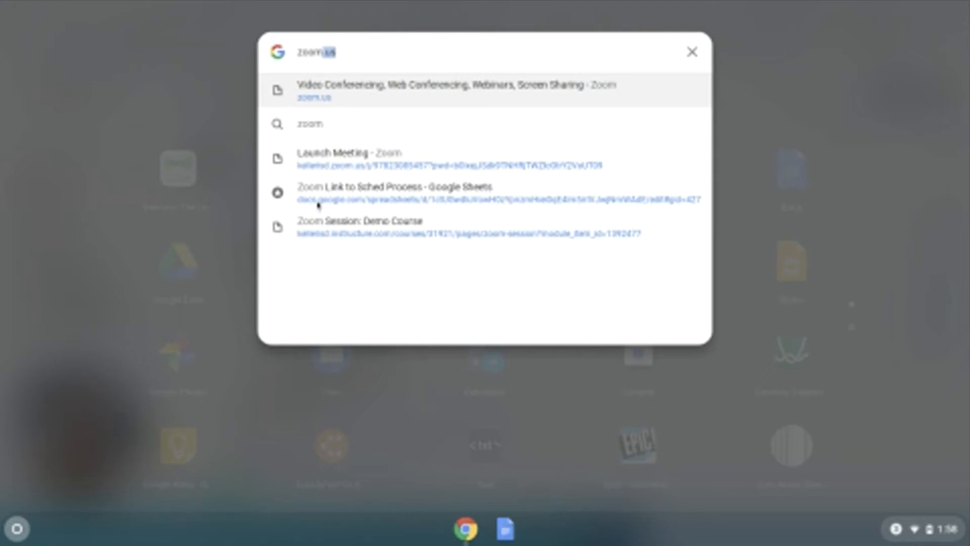
pyautogui.moveTo(285, 160)
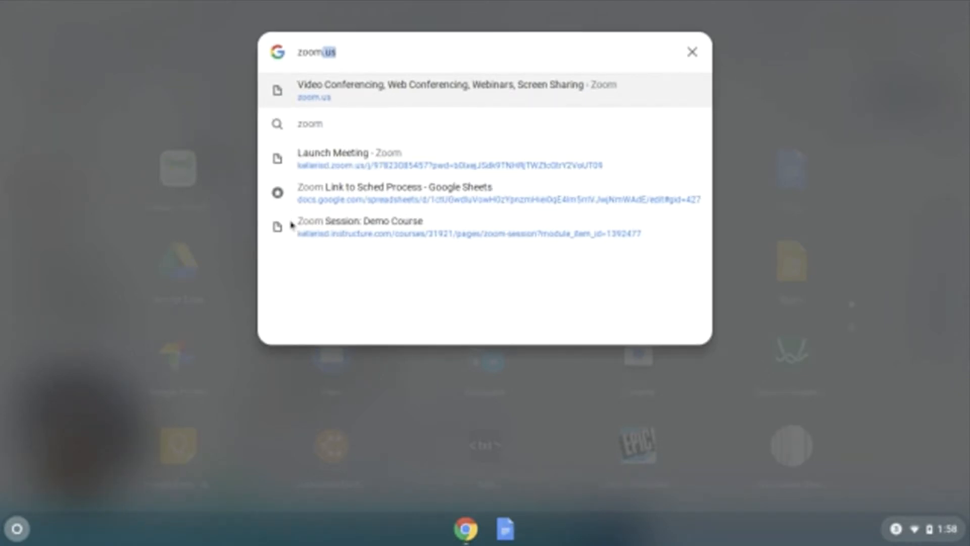
pyautogui.moveTo(676, 71)
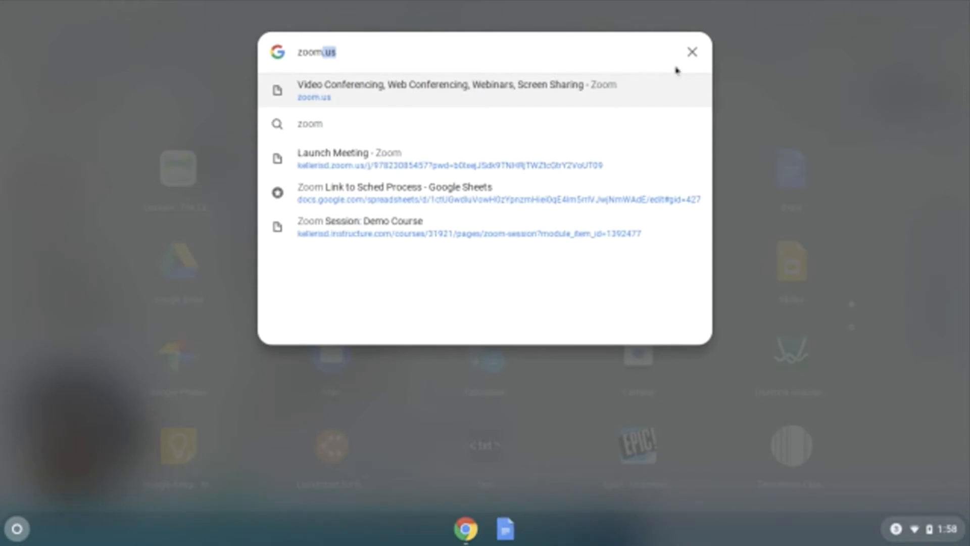
pyautogui.click(691, 53)
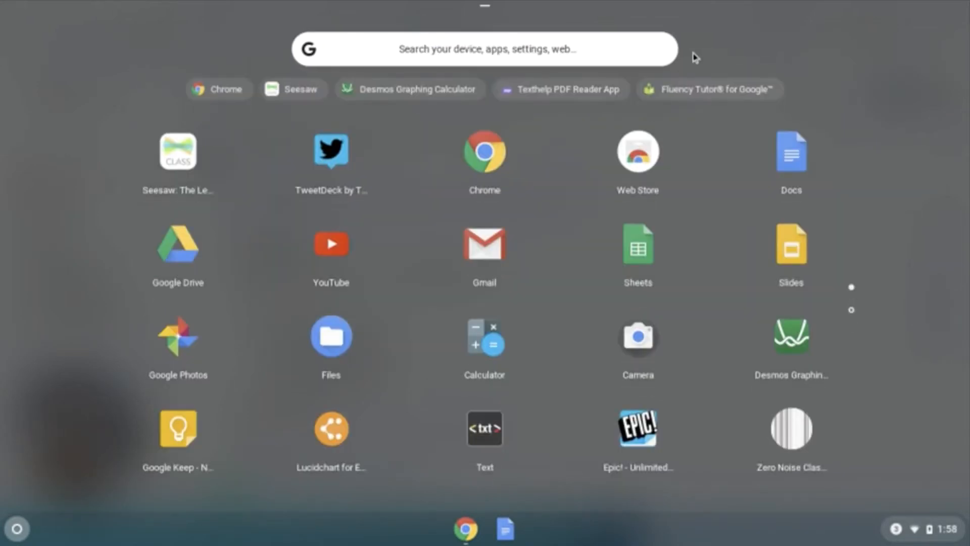
pyautogui.moveTo(710, 276)
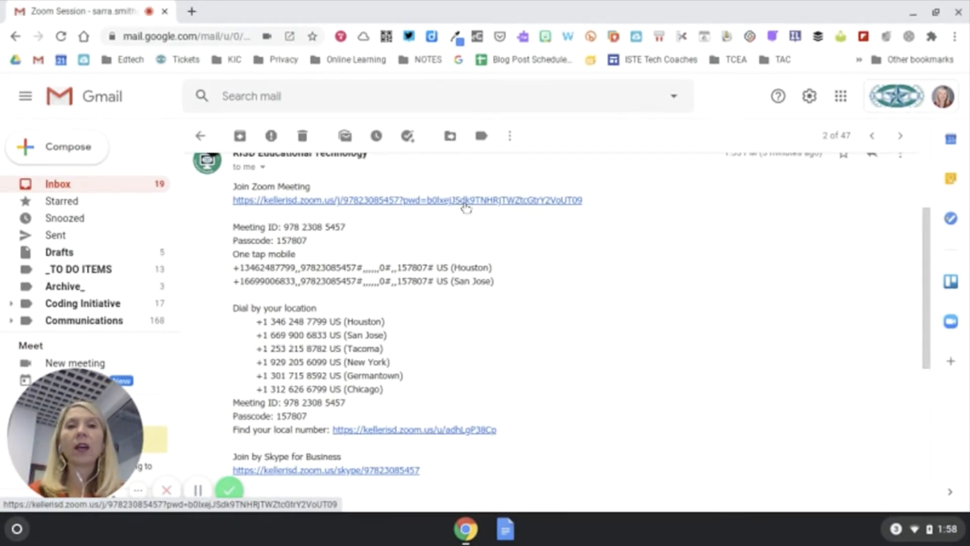
pyautogui.moveTo(420, 208)
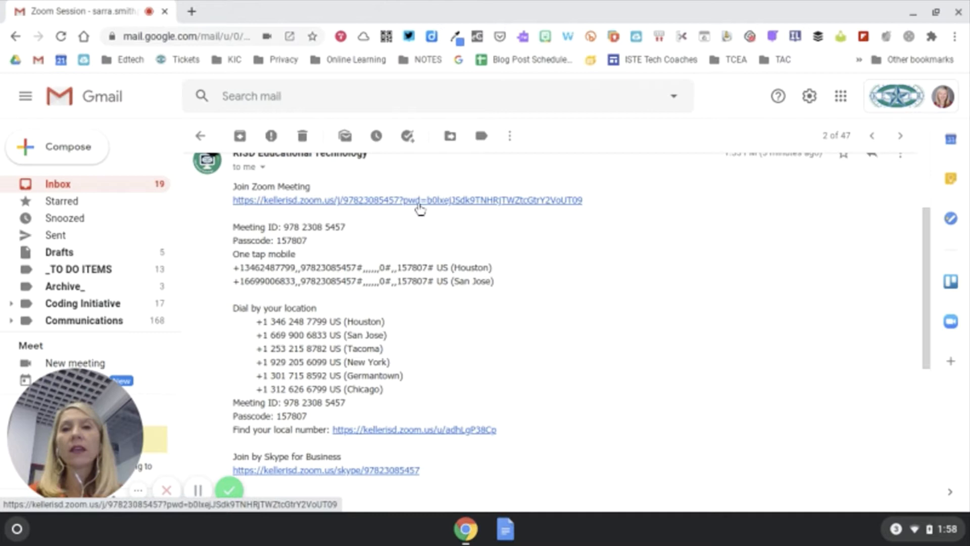
# Follow the Join Zoom Meeting link from the Gmail invitation and locate 'join from your browser'
pyautogui.click(410, 208)
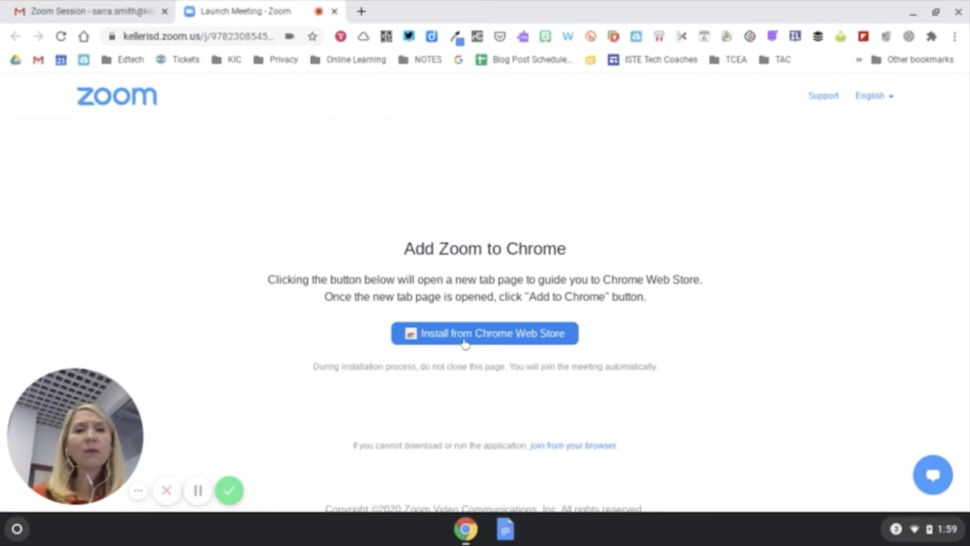
pyautogui.scroll(-3)
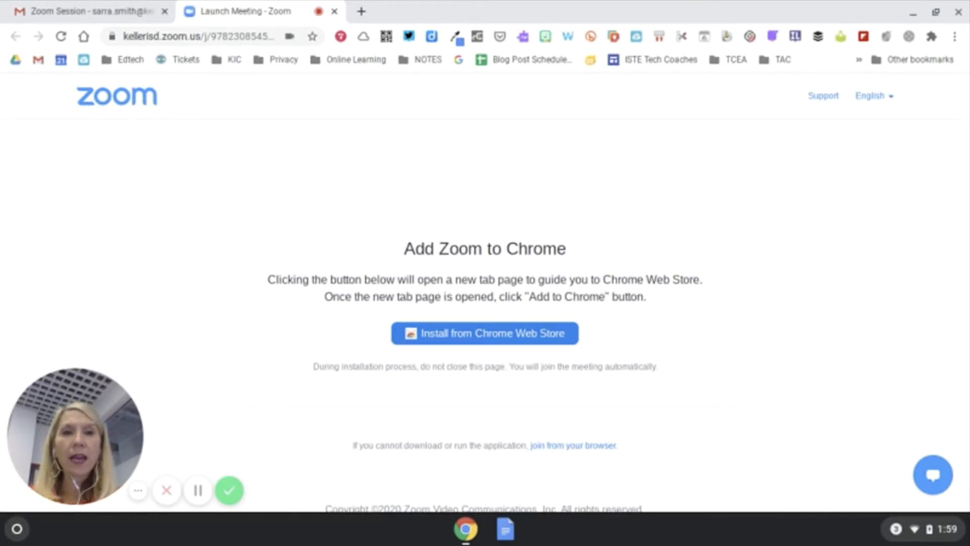
pyautogui.scroll(-3)
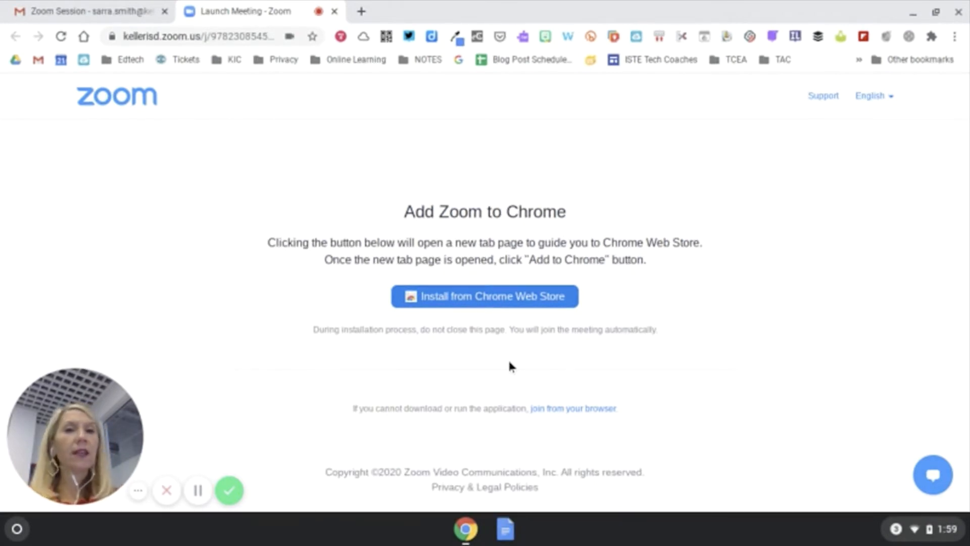
pyautogui.moveTo(407, 293)
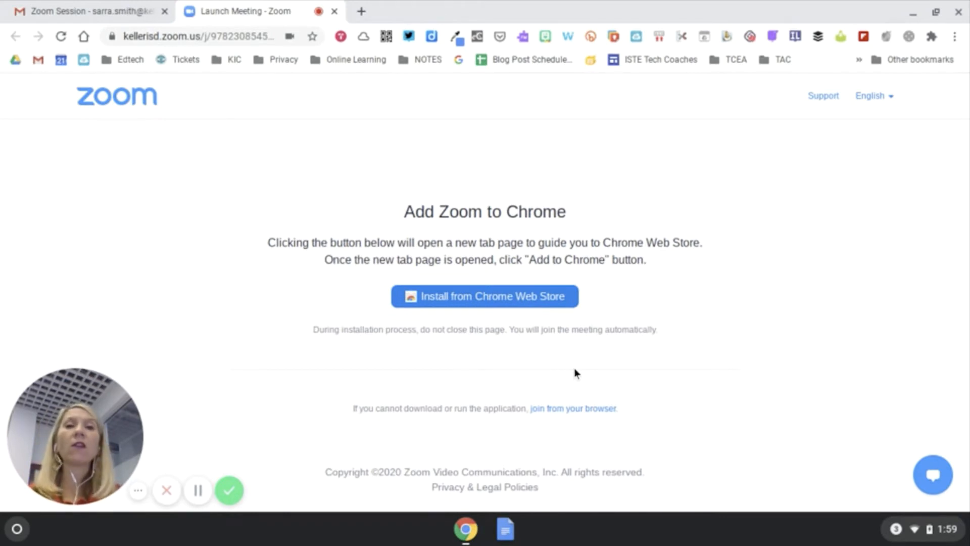
pyautogui.moveTo(524, 318)
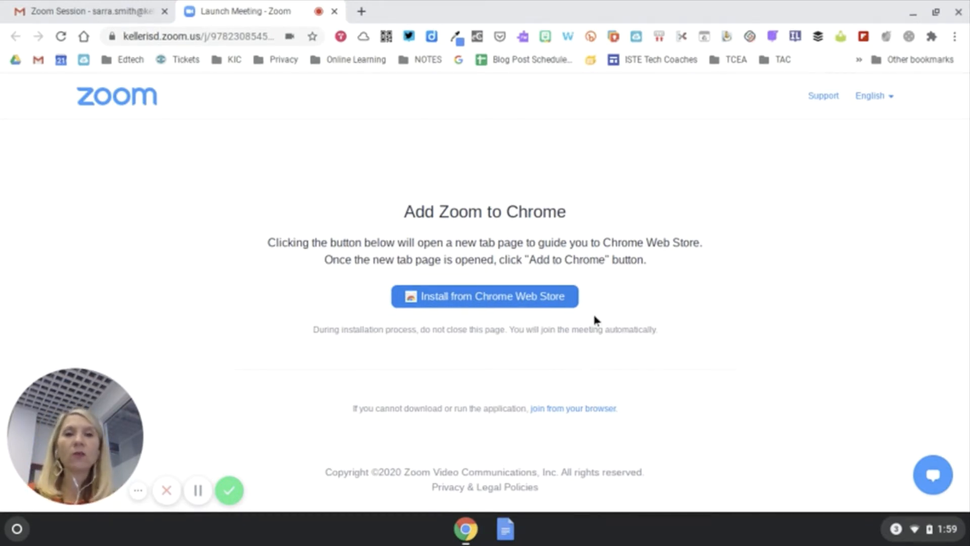
pyautogui.moveTo(573, 412)
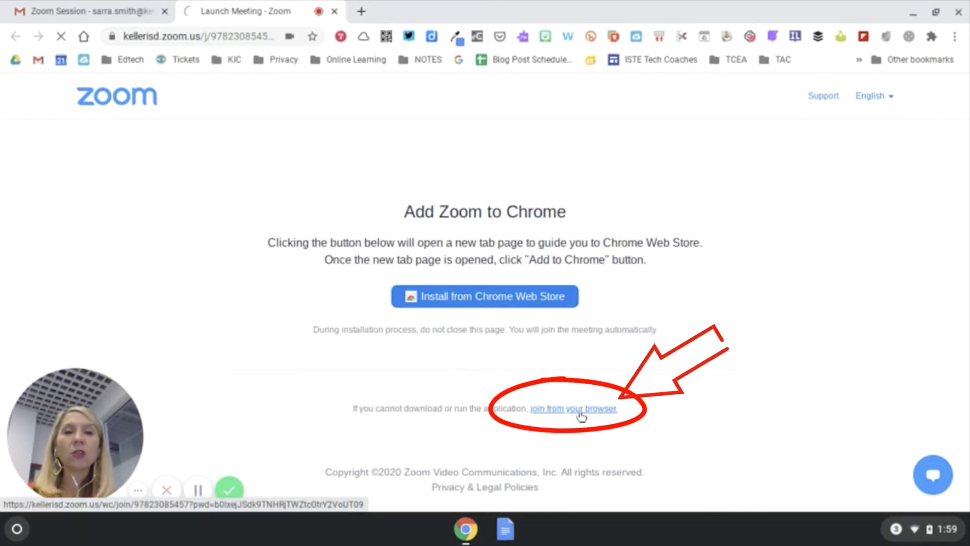
# Join from the browser and sign in to Zoom with the Google account
pyautogui.click(579, 409)
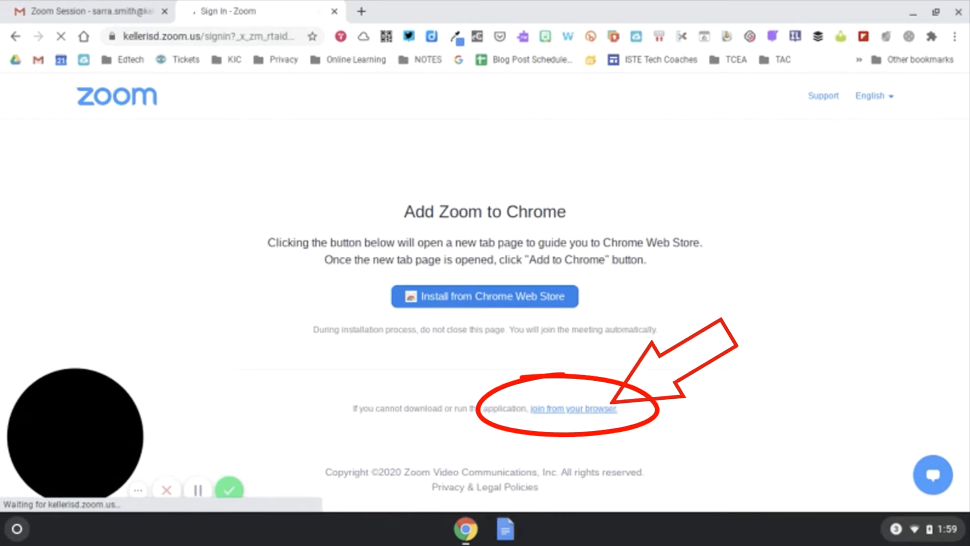
pyautogui.click(573, 409)
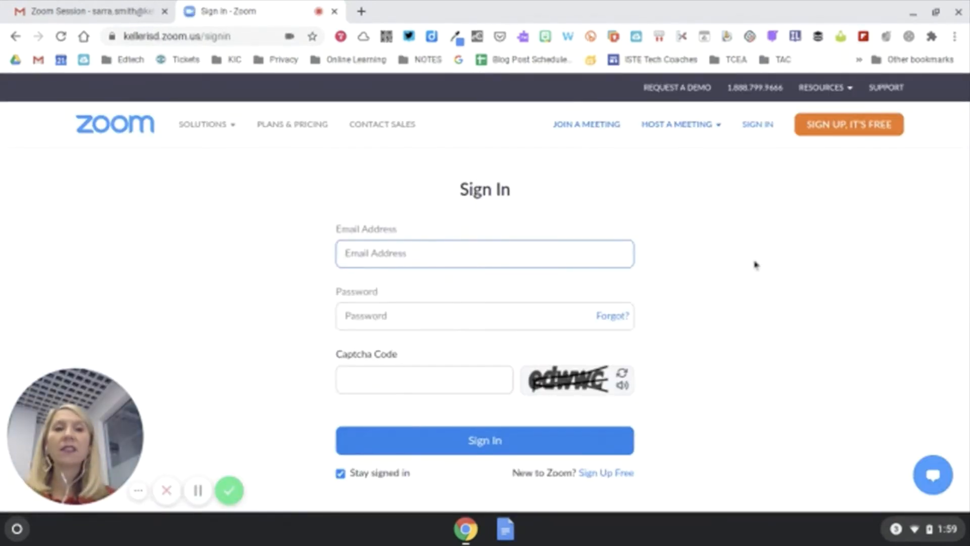
pyautogui.moveTo(758, 164)
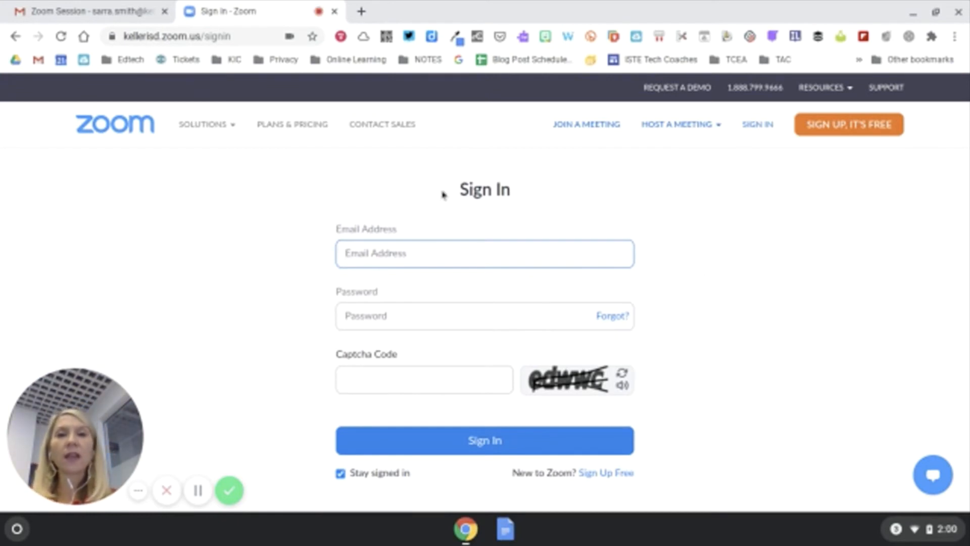
pyautogui.scroll(-3)
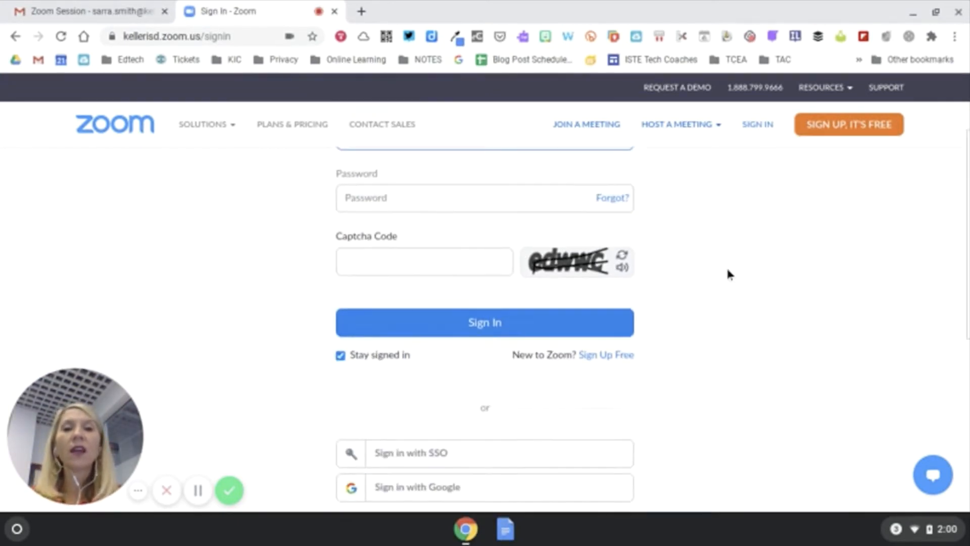
pyautogui.scroll(-3)
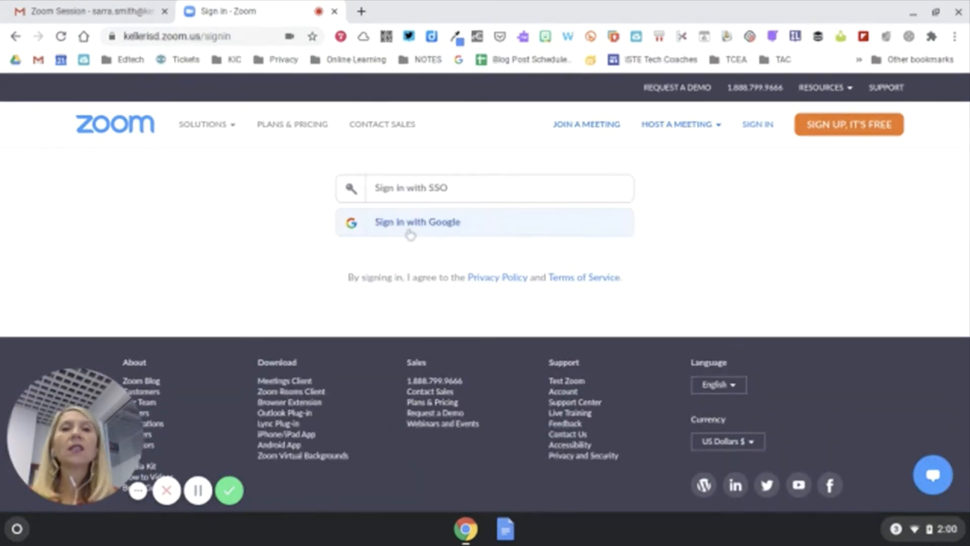
pyautogui.click(416, 223)
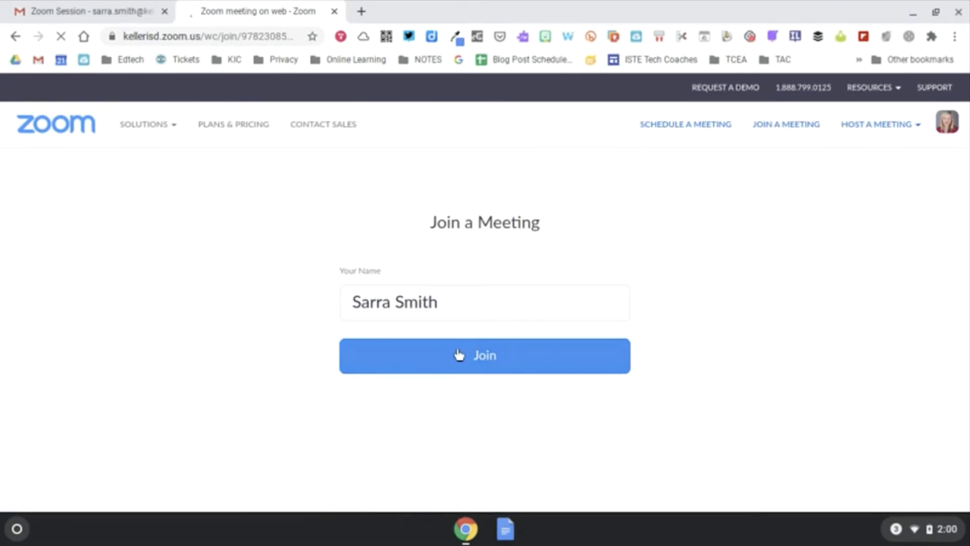
# Join the meeting hosted by KISD Educational Technology from the Join a Meeting page
pyautogui.click(485, 355)
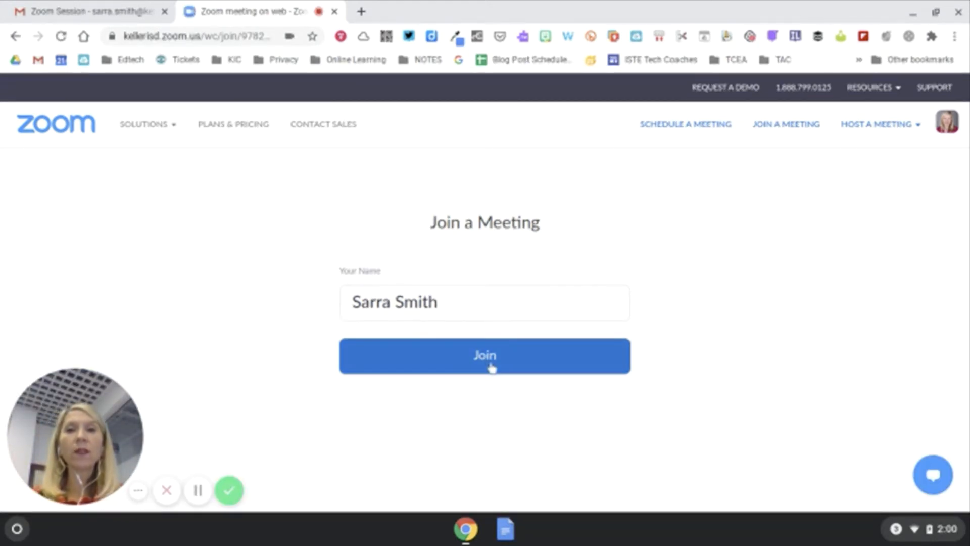
pyautogui.click(485, 356)
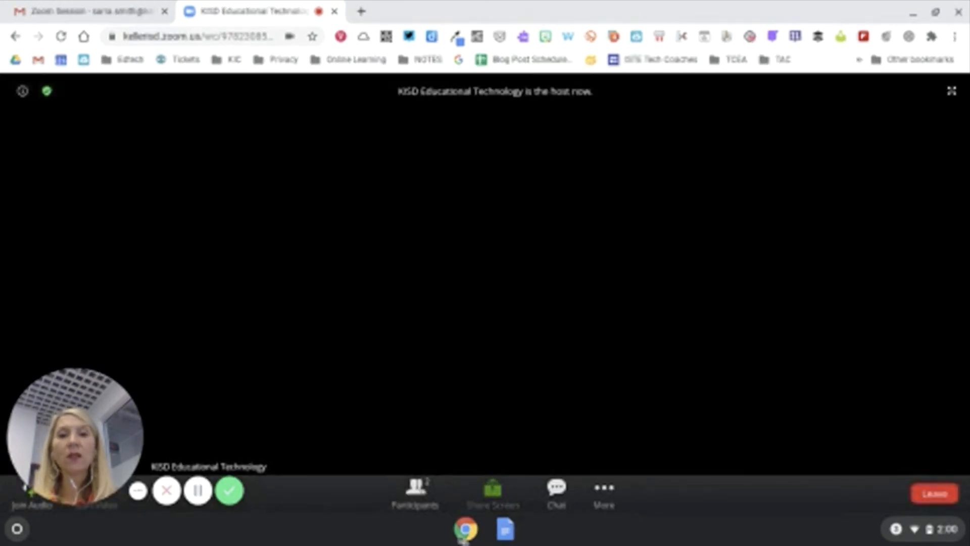
pyautogui.moveTo(712, 386)
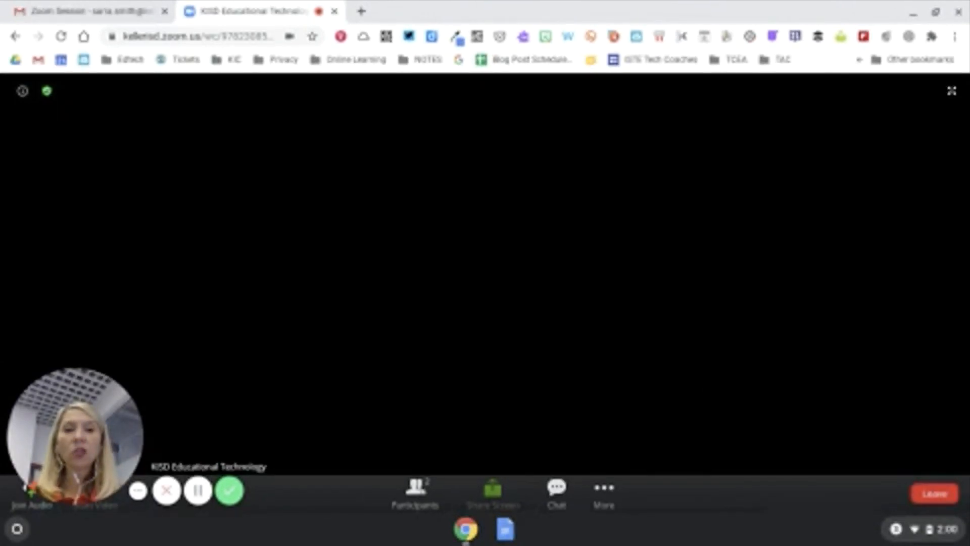
pyautogui.moveTo(588, 313)
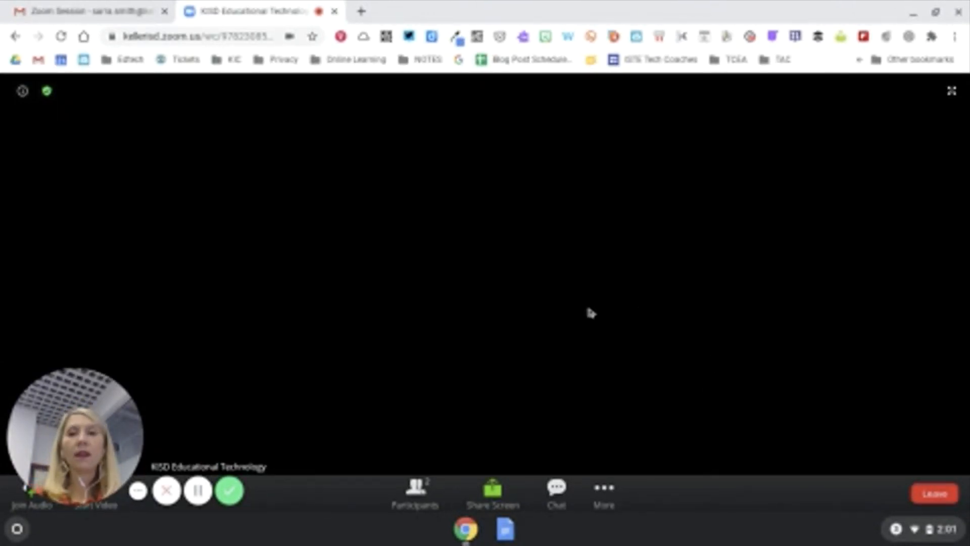